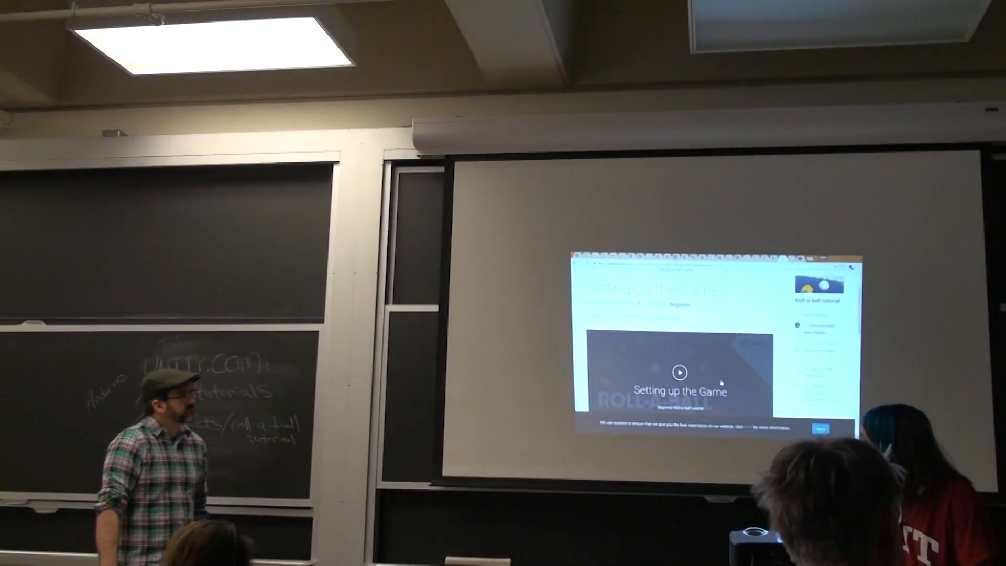
pyautogui.click(679, 372)
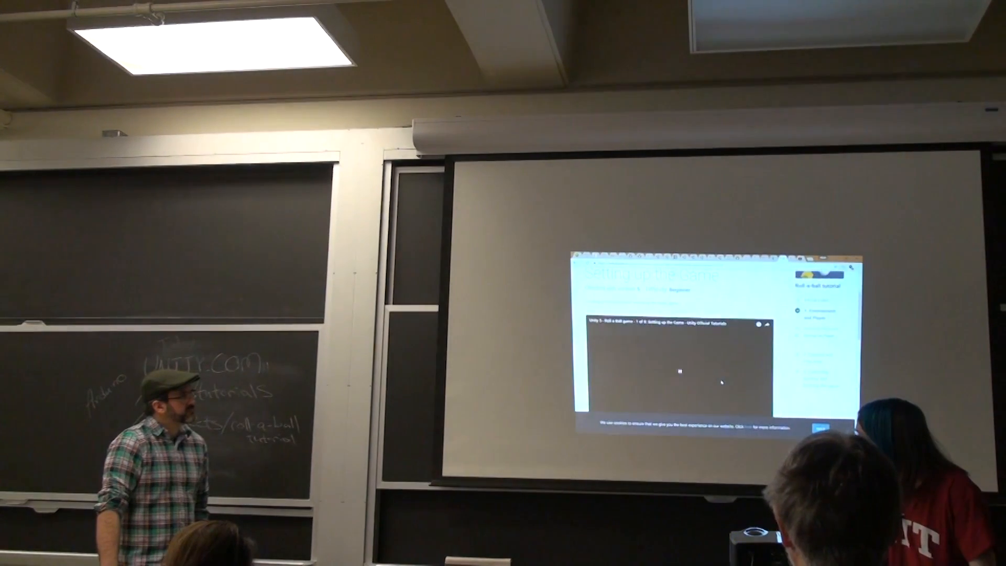